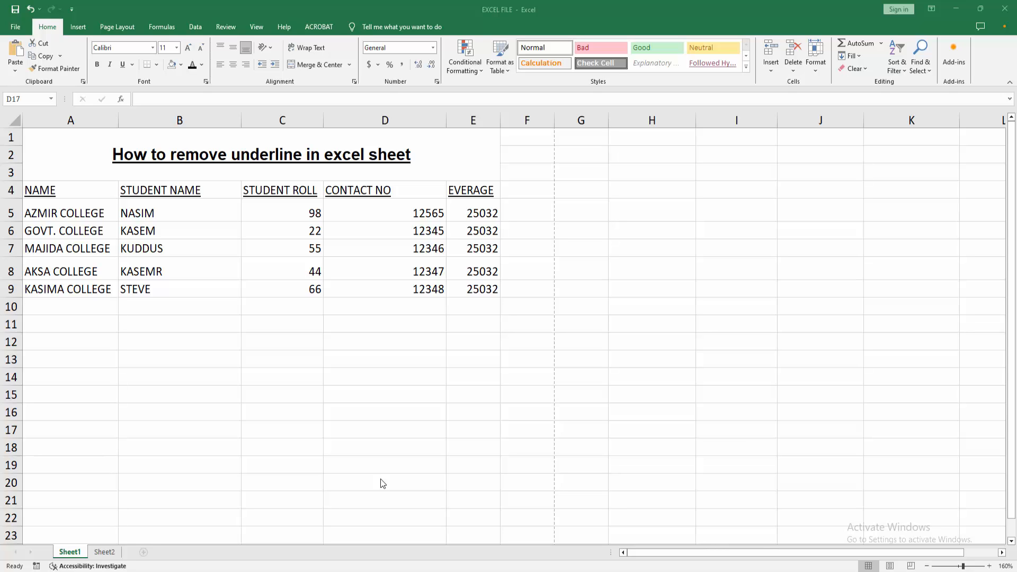
mouse_move(252, 485)
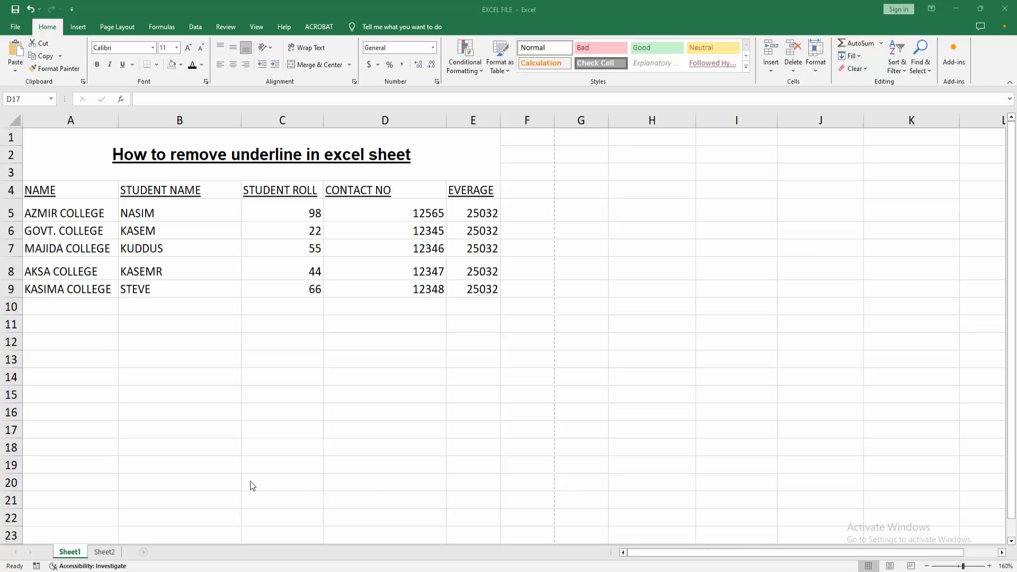
Step: Remove the underline from the merged title cell A1 "How to remove underline in excel sheet"
click(260, 155)
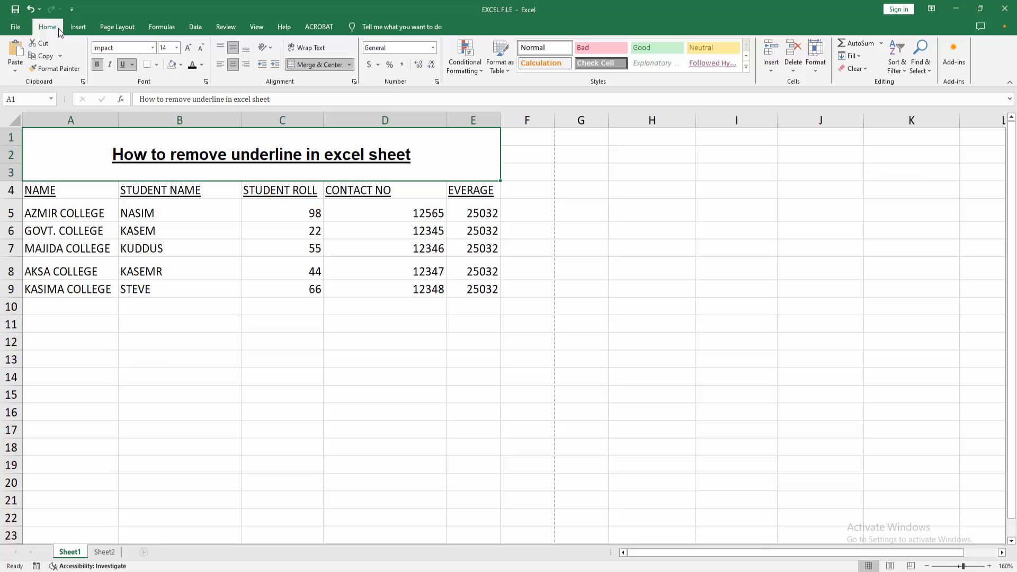
click(122, 64)
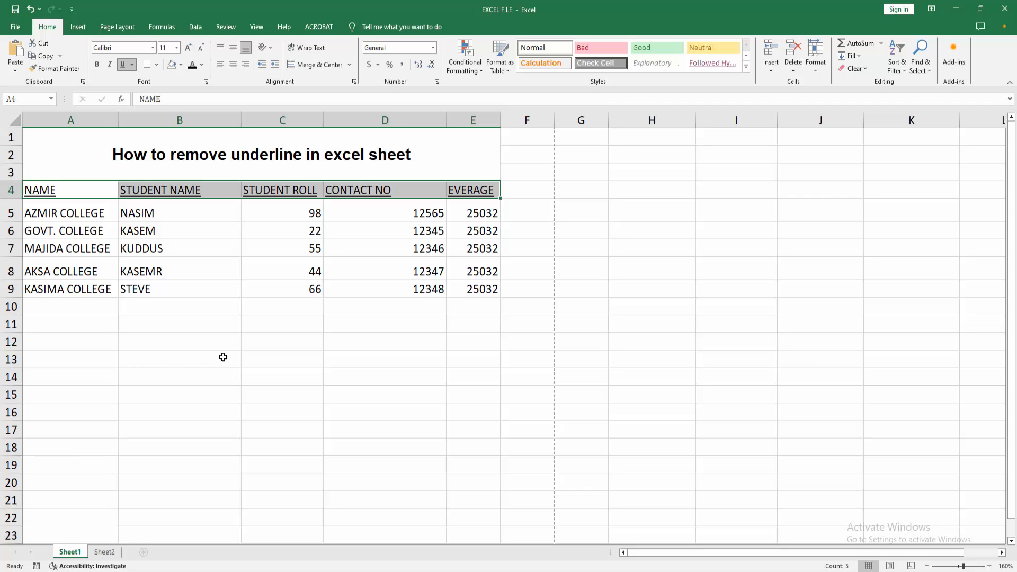
Step: Remove the underline from the A4:E4 headers NAME through EVERAGE, then deselect
click(122, 65)
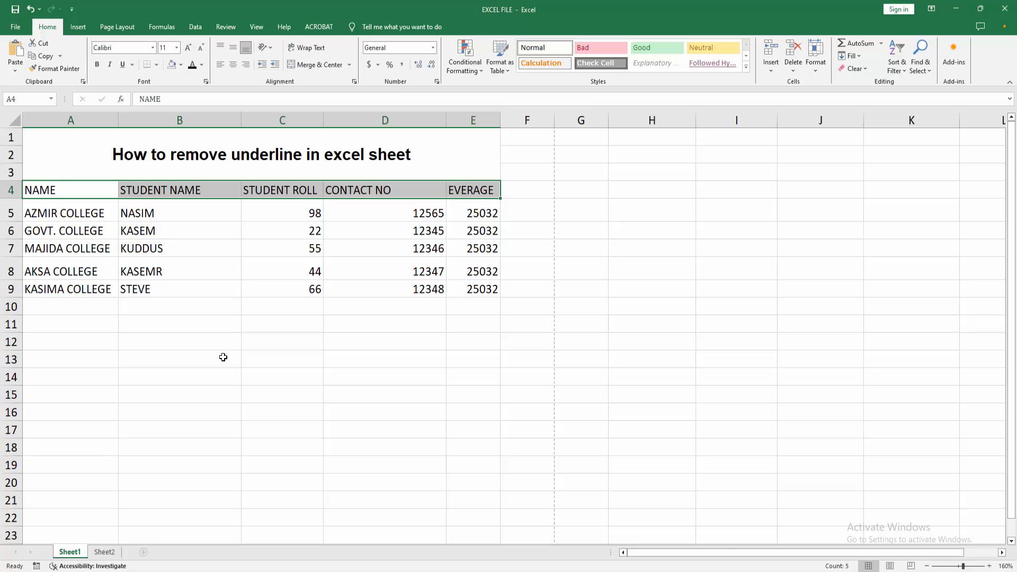
click(180, 271)
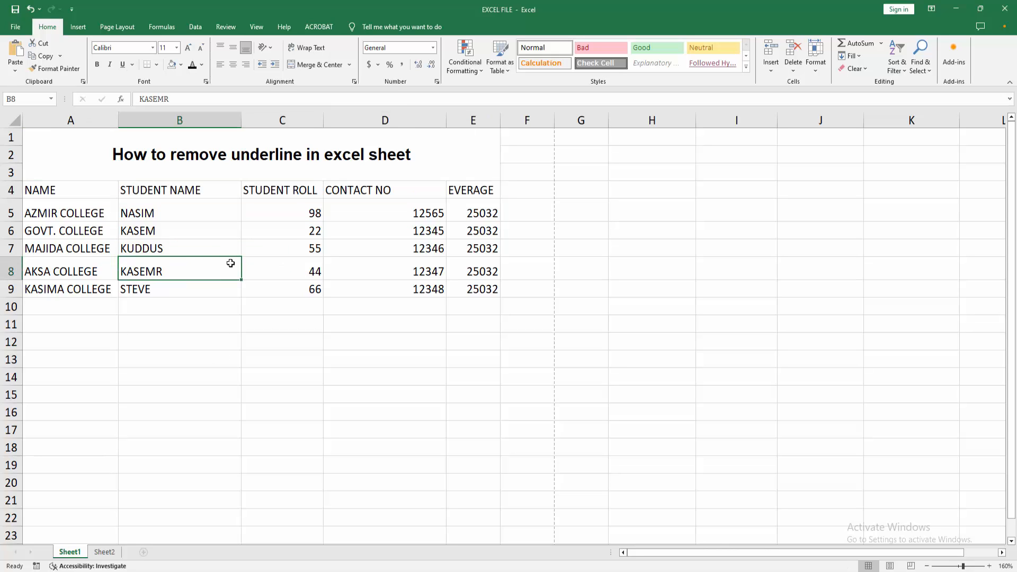